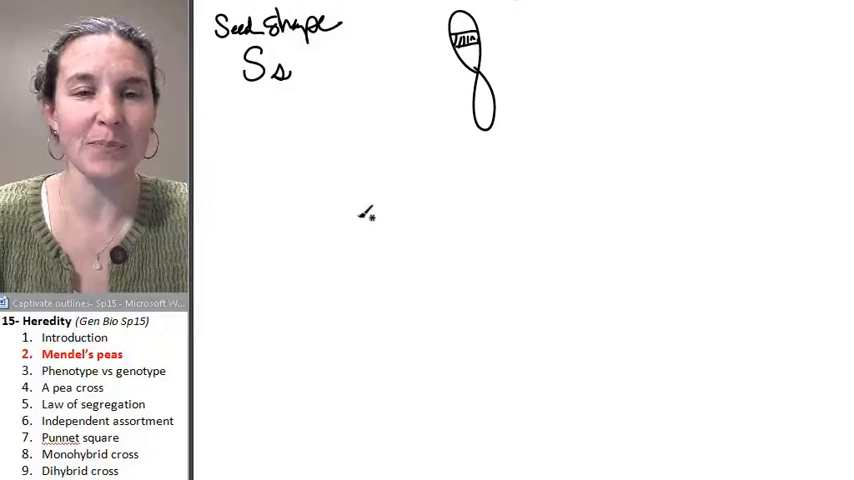
type("Seed")
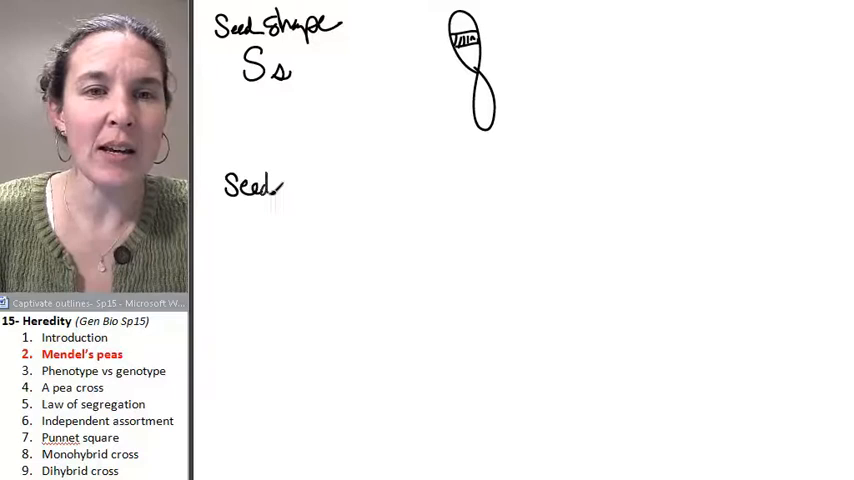
type("color")
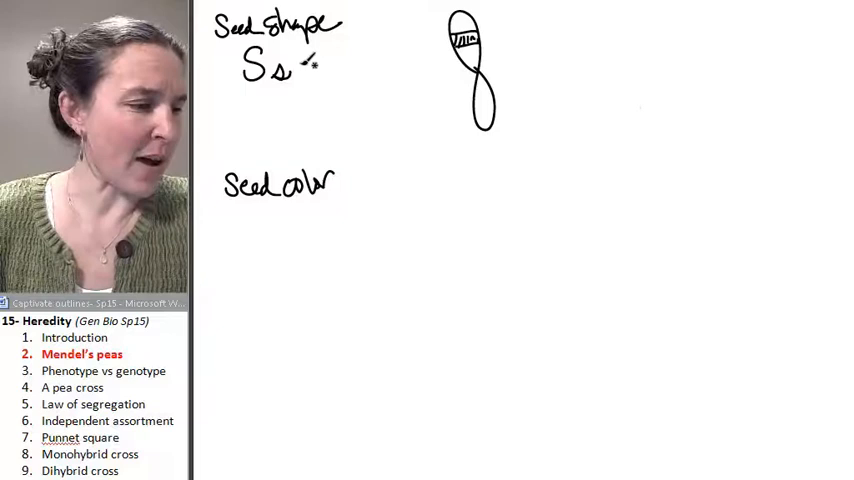
type("smooth")
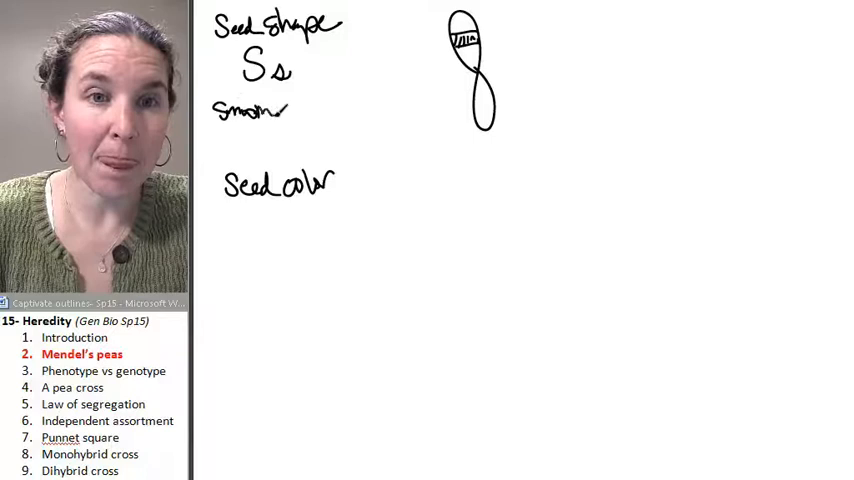
type("wrinkled")
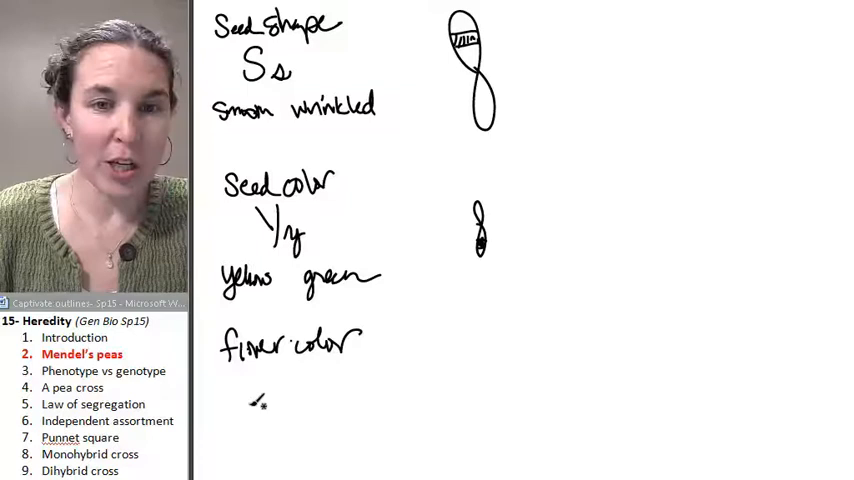
type("Pp")
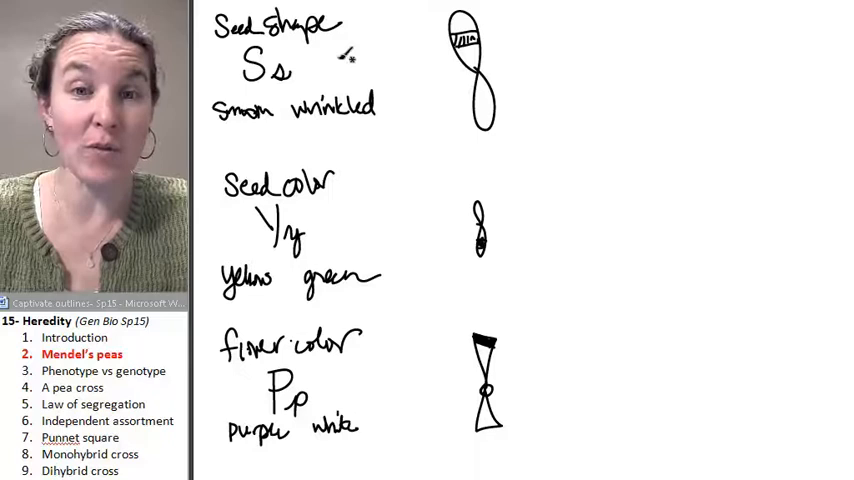
mouse_move(780, 158)
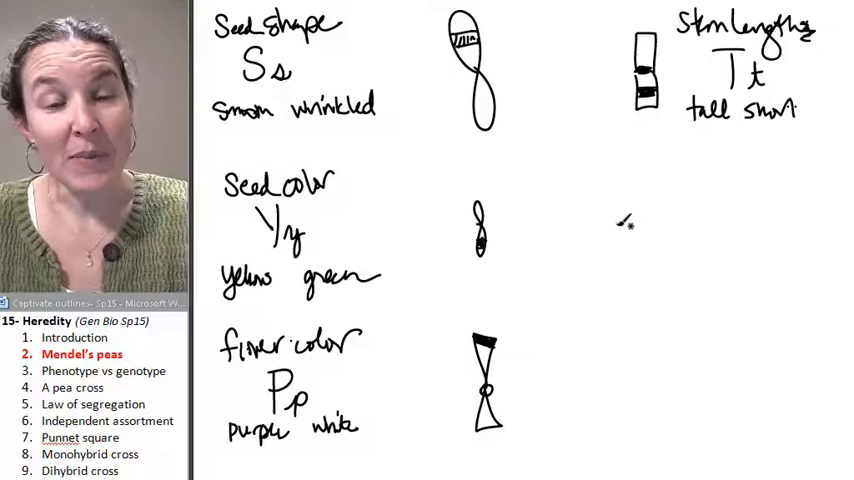
mouse_move(576, 308)
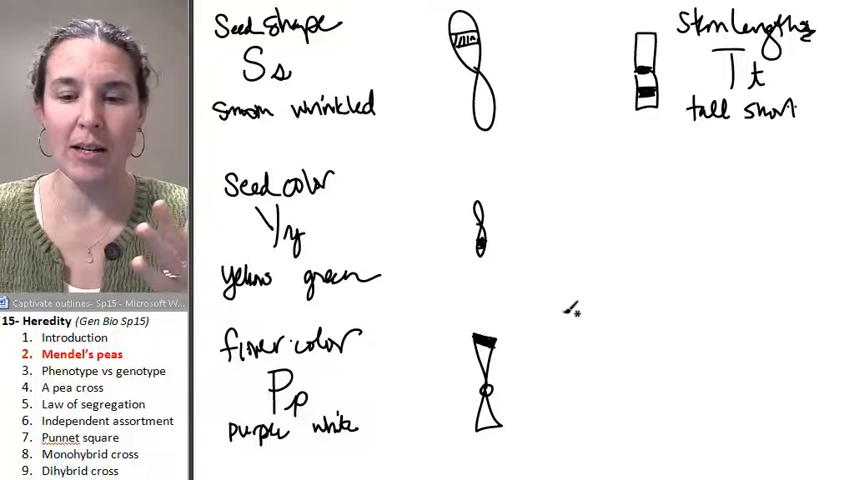